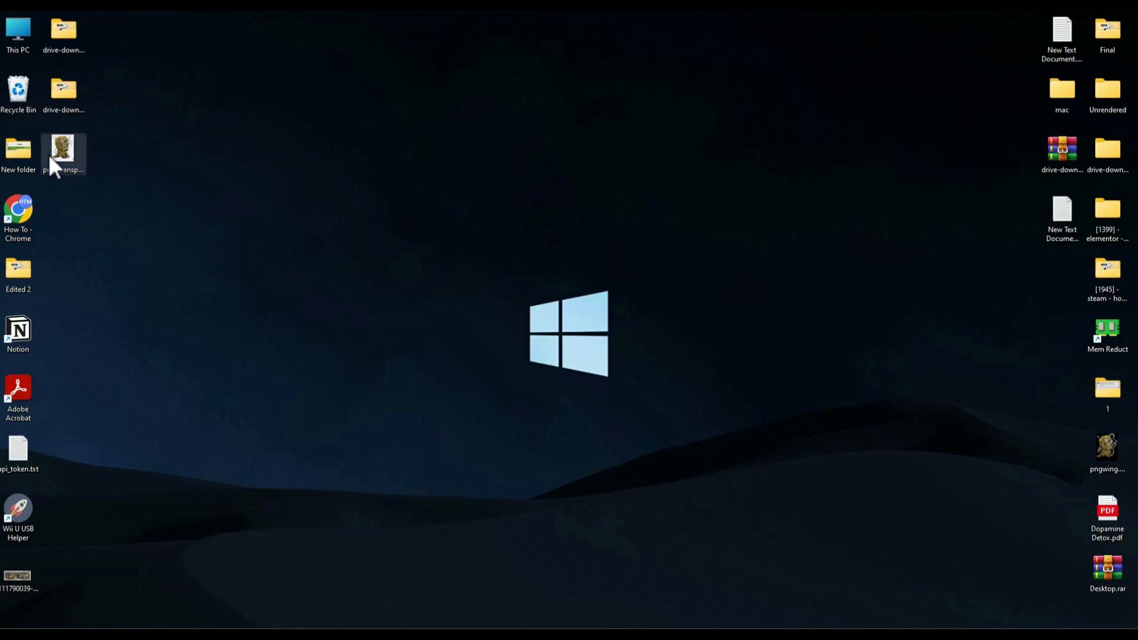
Step: Preview png-transparent-zombie-t-shirt-design.png in Windows Photos and close the viewer
{"action": "double_click", "coordinate": [62, 149]}
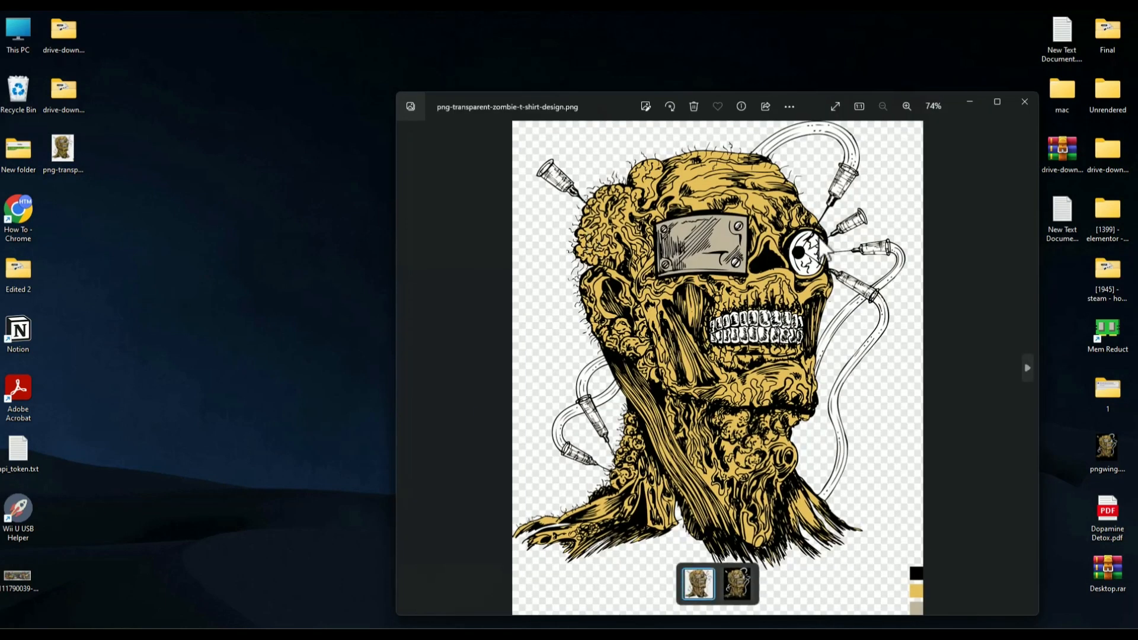
{"action": "mouse_move", "coordinate": [1022, 168]}
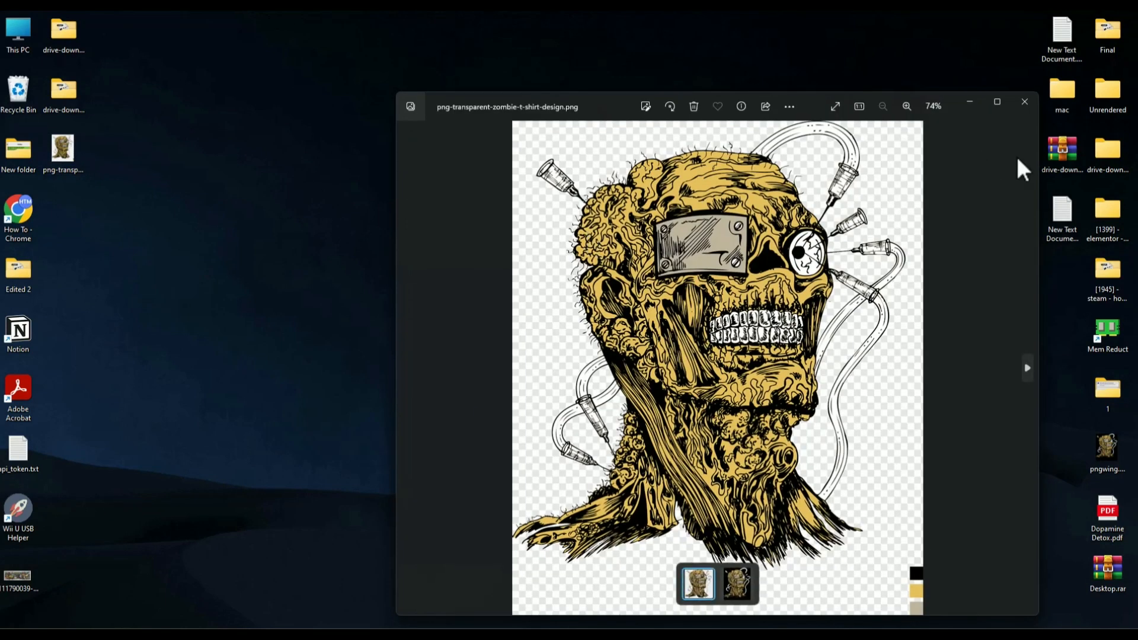
{"action": "left_click", "coordinate": [1024, 102]}
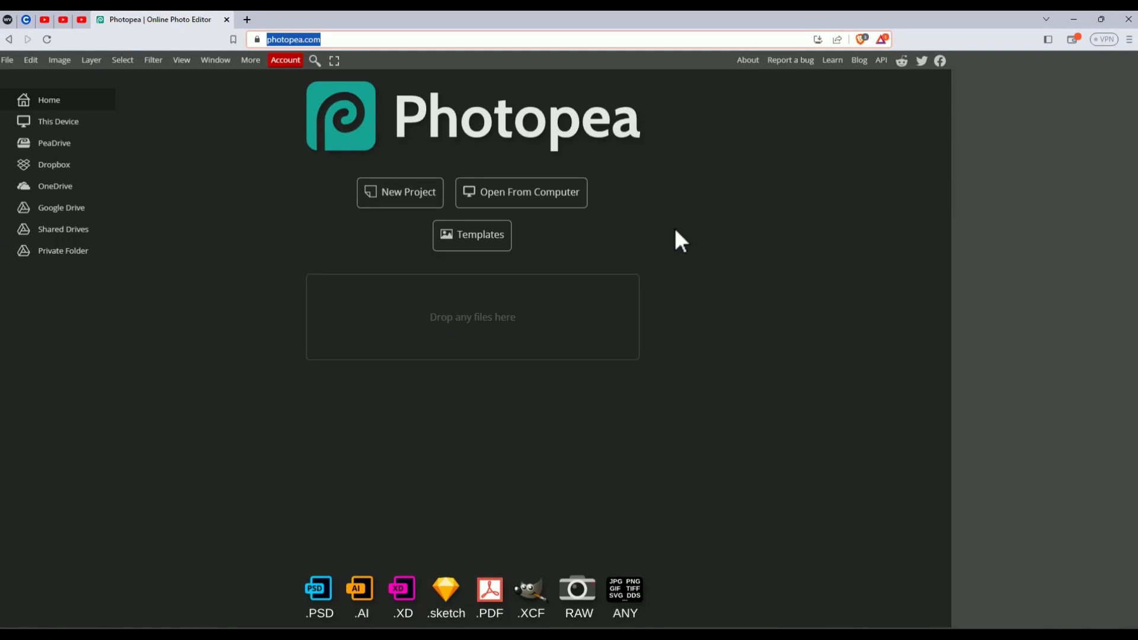
{"action": "mouse_move", "coordinate": [400, 192]}
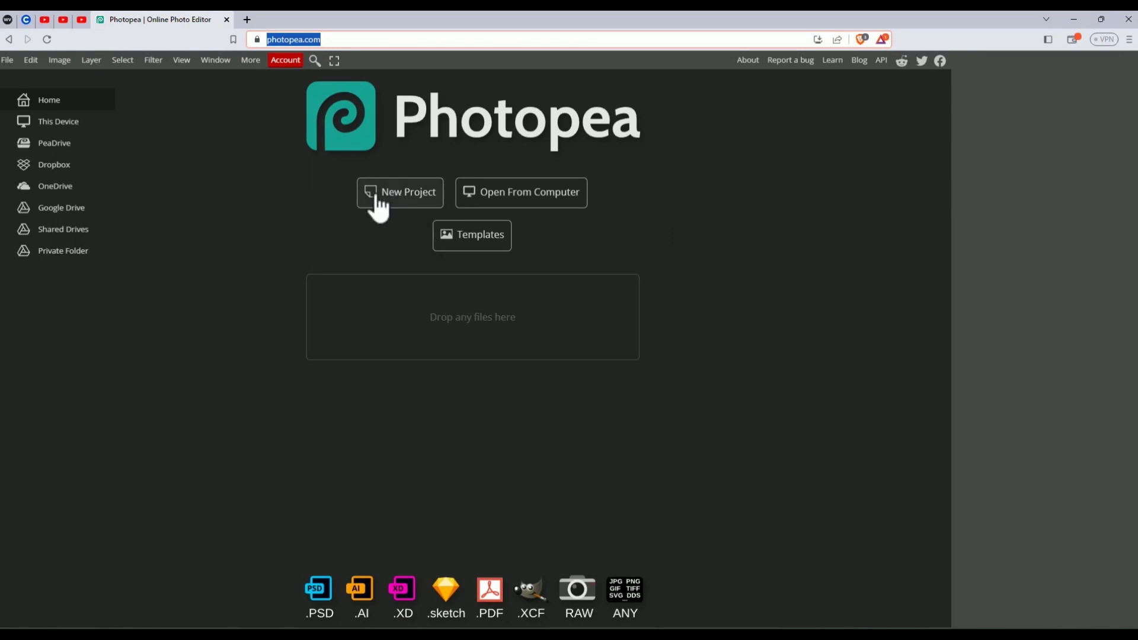
Step: Create a new 1080×1080 transparent Instagram-preset project and commit the placed zombie artwork
{"action": "left_click", "coordinate": [400, 192]}
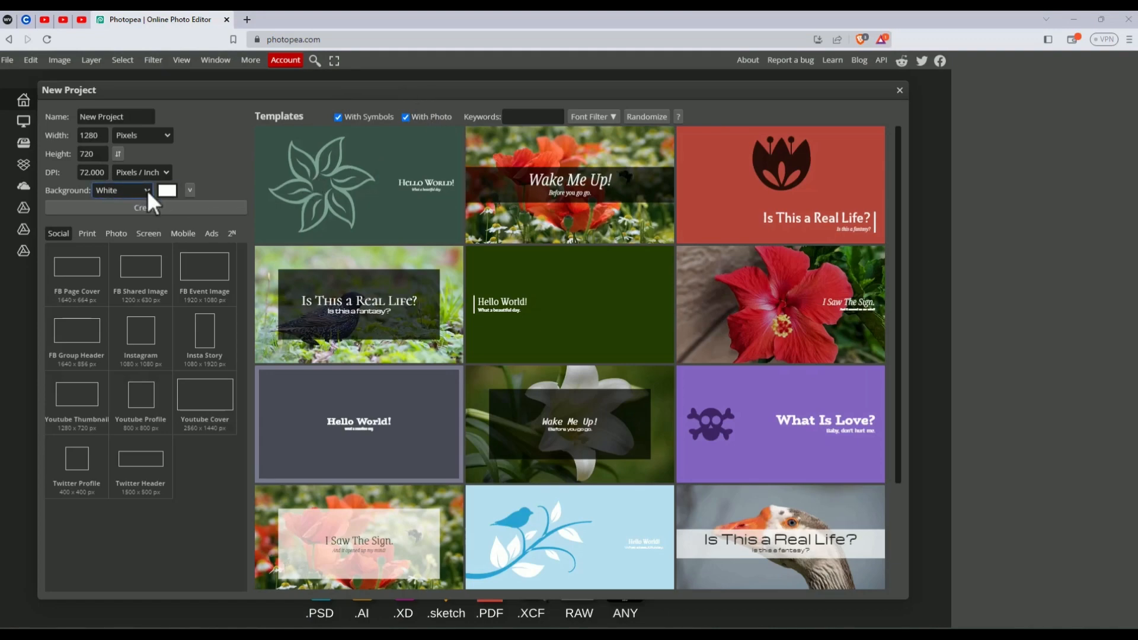
{"action": "mouse_move", "coordinate": [128, 239]}
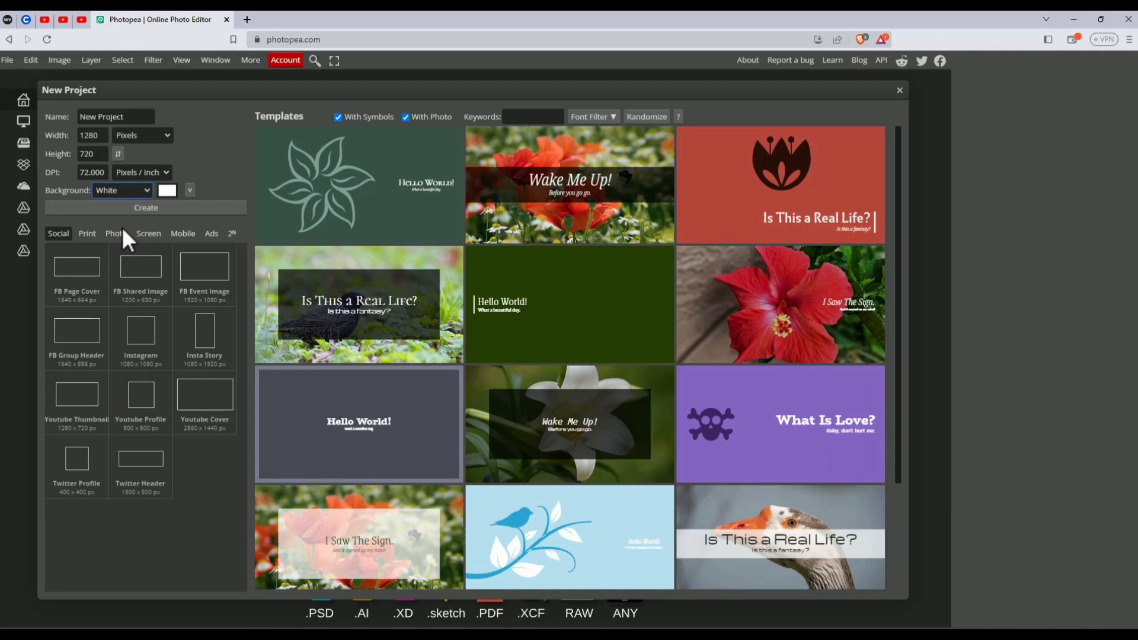
{"action": "left_click", "coordinate": [139, 331]}
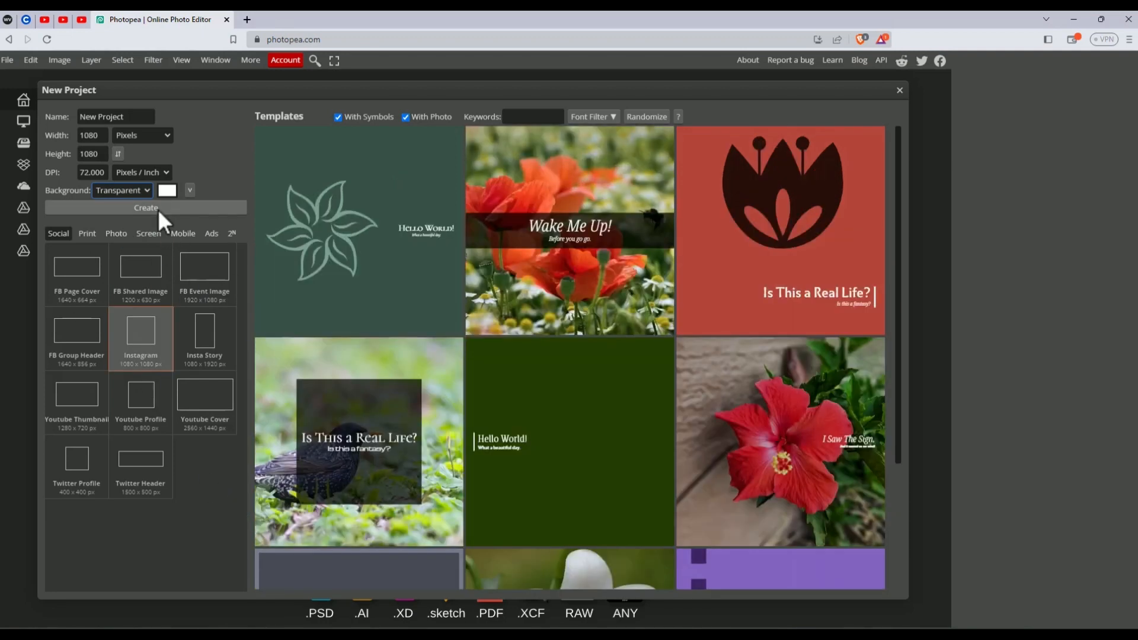
{"action": "left_click", "coordinate": [144, 208]}
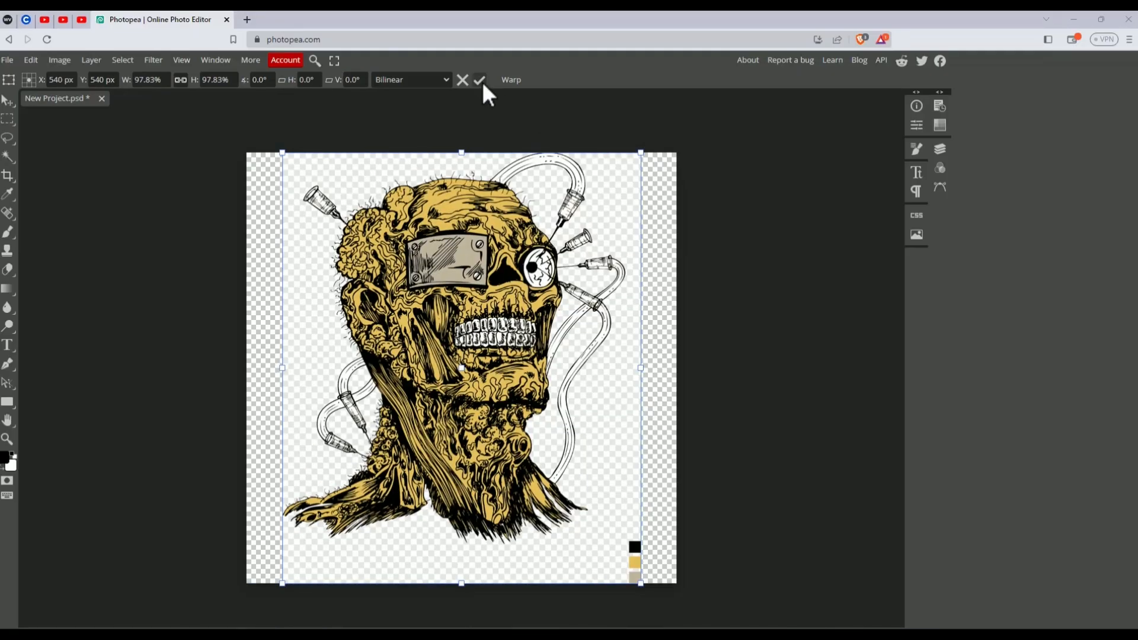
{"action": "left_click", "coordinate": [479, 79]}
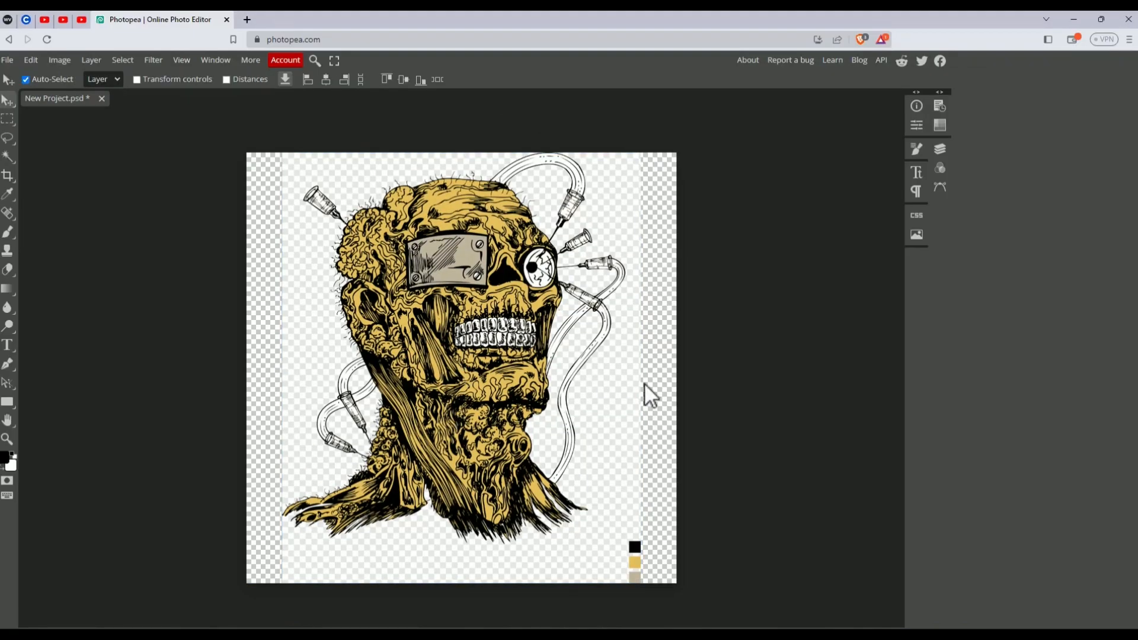
{"action": "mouse_move", "coordinate": [13, 243]}
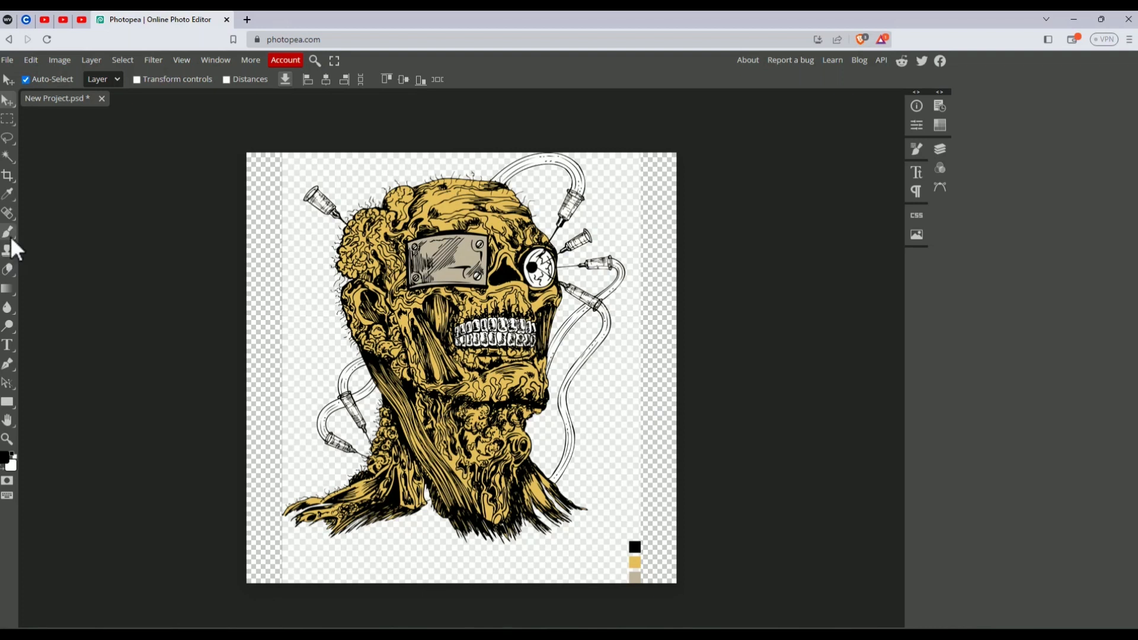
{"action": "mouse_move", "coordinate": [9, 270]}
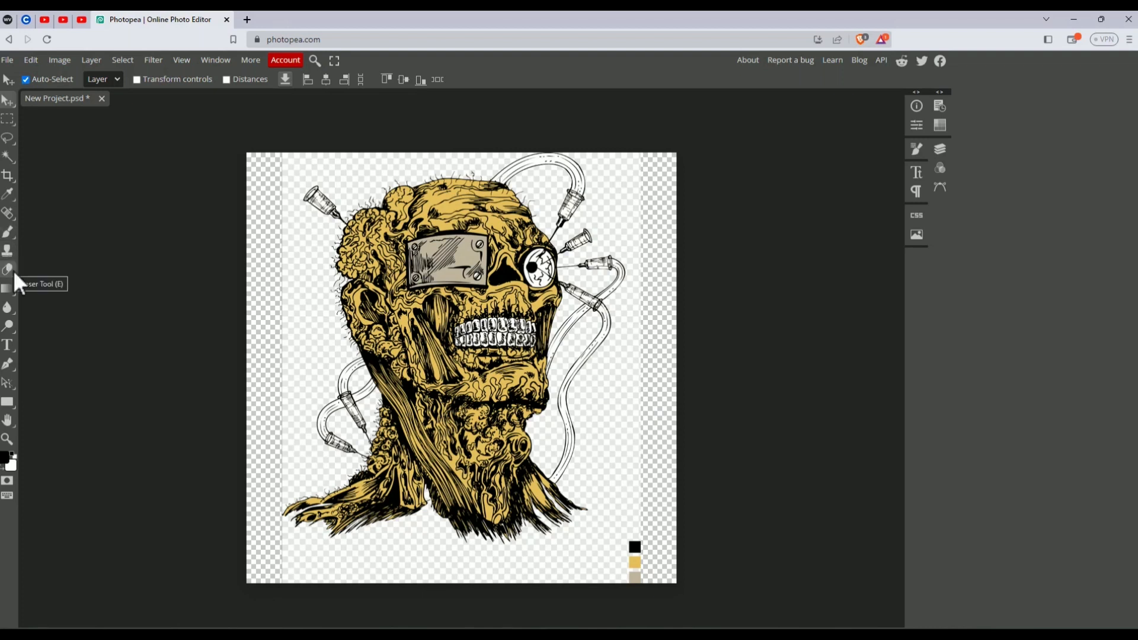
Step: Switch from the eraser flyout to the Magic Eraser for erasing similar colours at once
{"action": "left_click", "coordinate": [8, 269]}
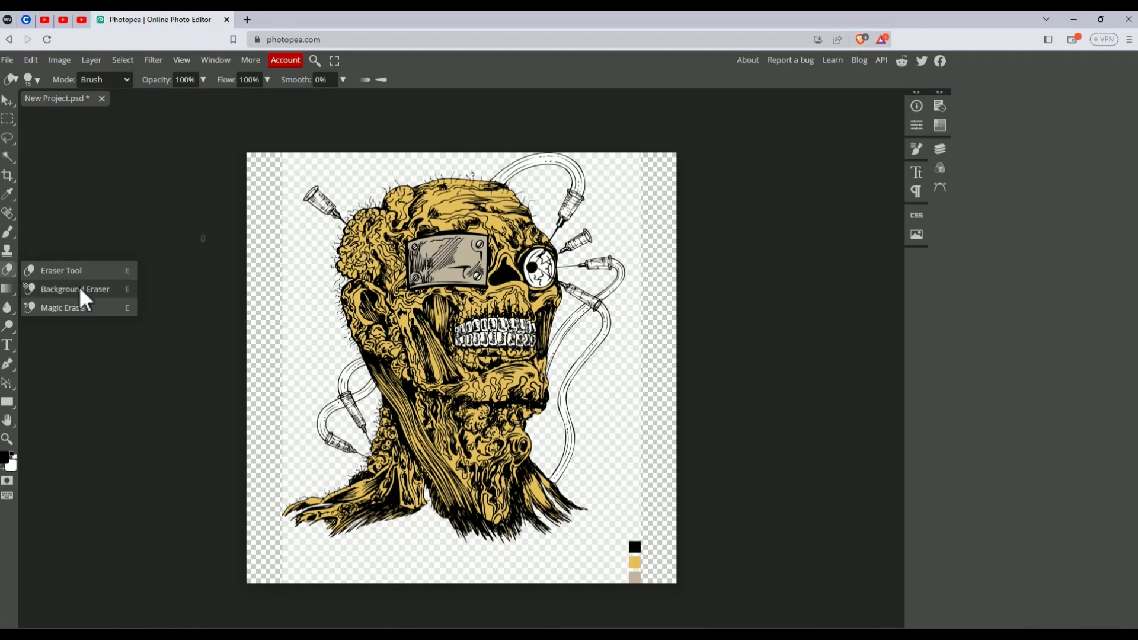
{"action": "left_click", "coordinate": [65, 307]}
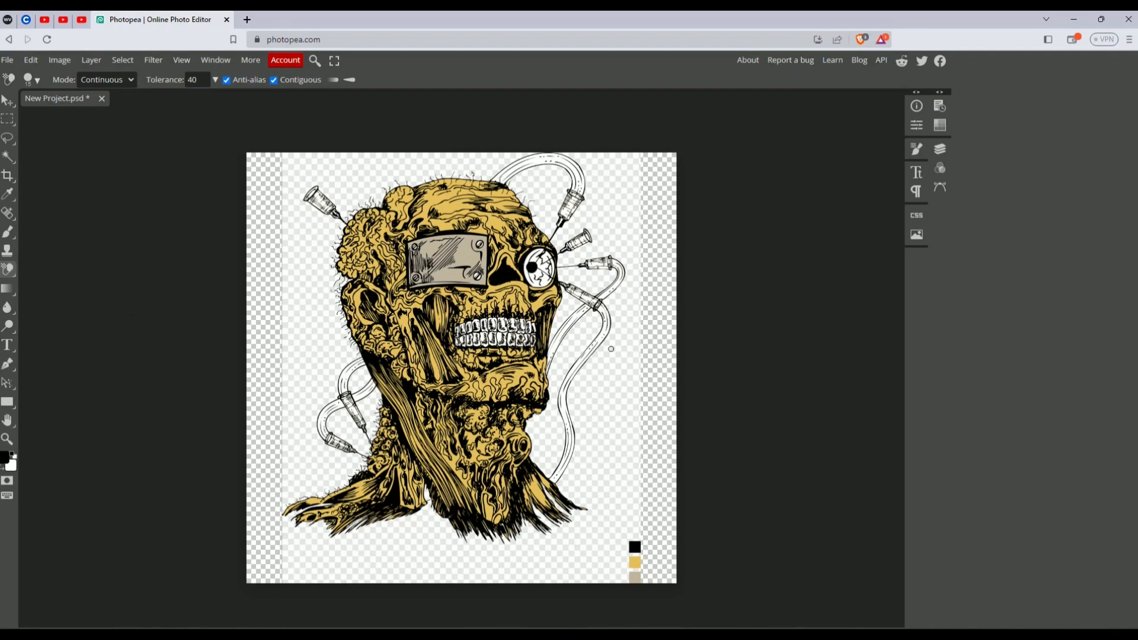
{"action": "mouse_move", "coordinate": [632, 324]}
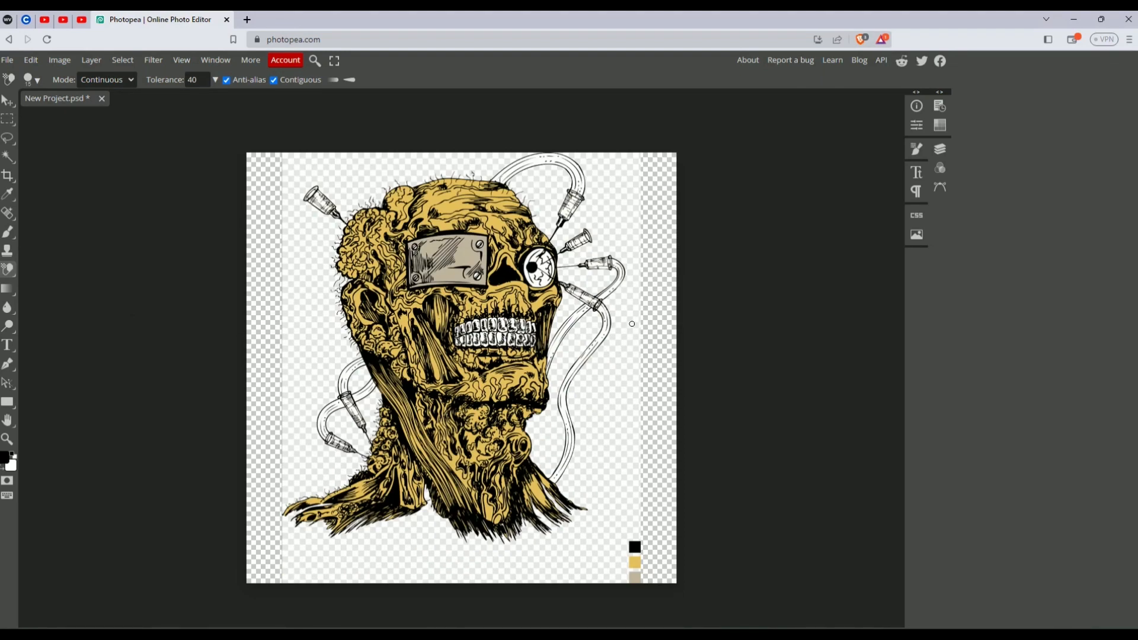
{"action": "mouse_move", "coordinate": [488, 122]}
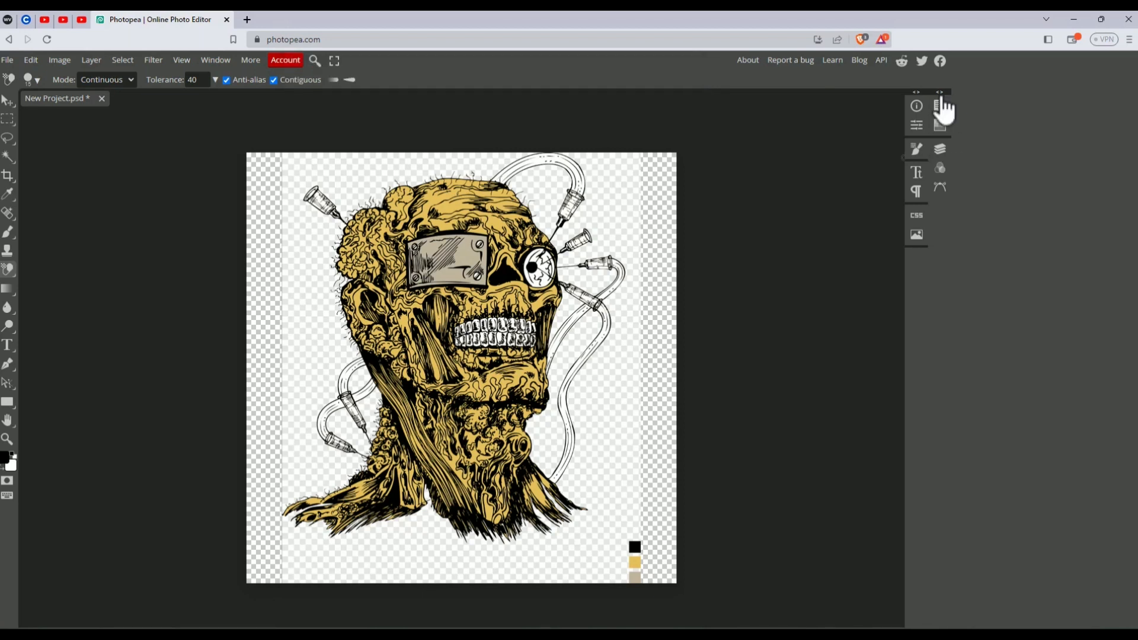
Step: Select and rasterize the png-transparent-zombie layer, then begin erasing the white background at lower right
{"action": "left_click", "coordinate": [939, 93]}
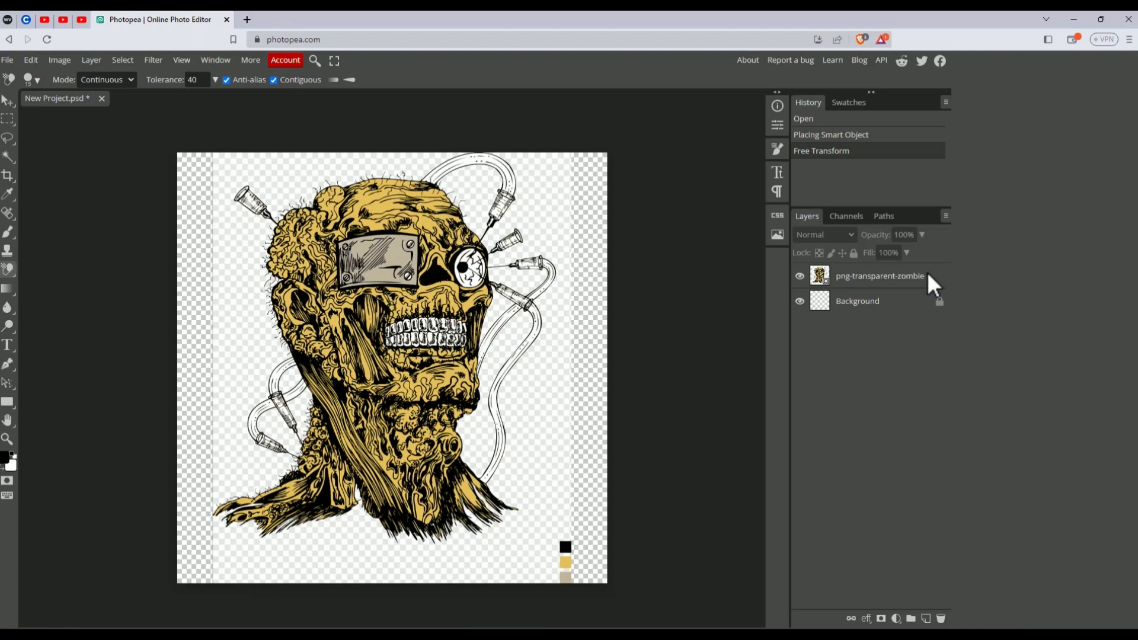
{"action": "mouse_move", "coordinate": [889, 283]}
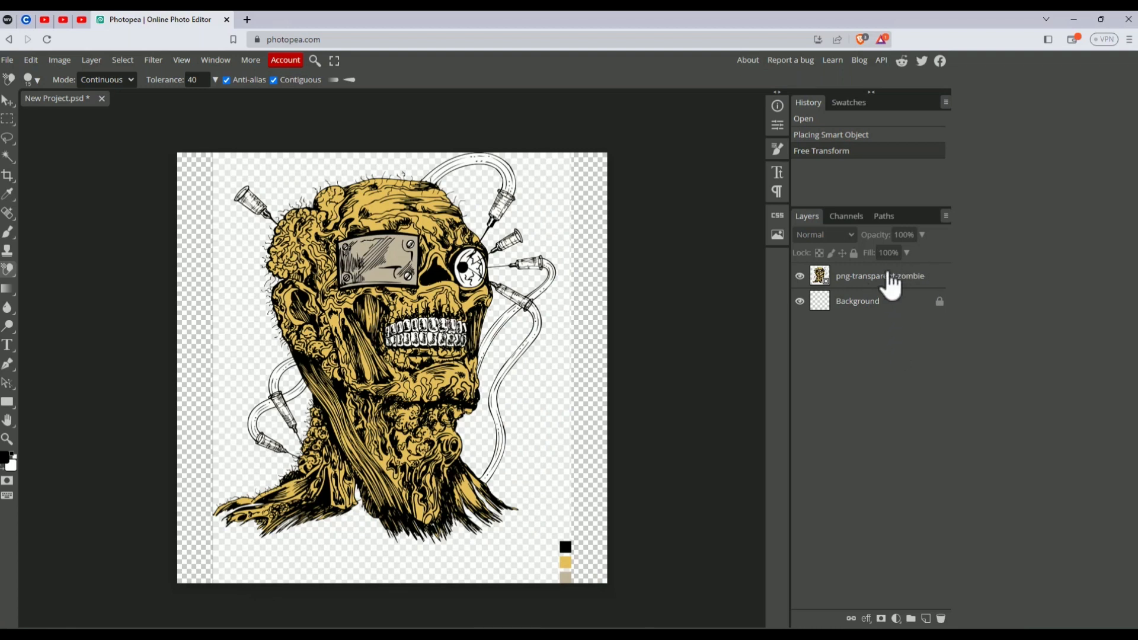
{"action": "left_click", "coordinate": [878, 276]}
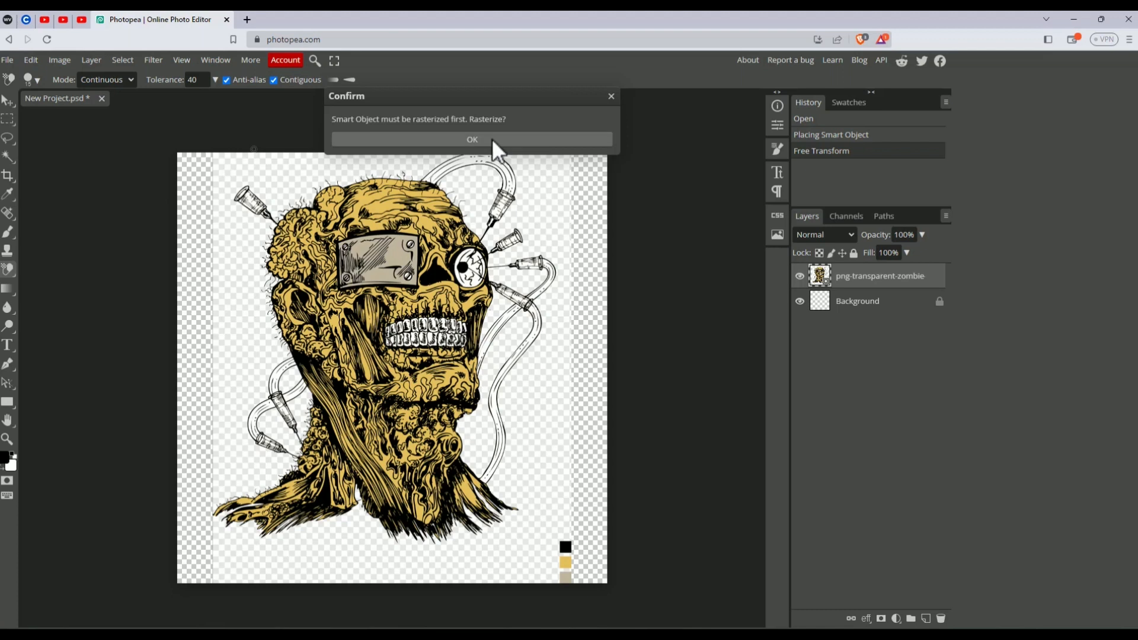
{"action": "left_click", "coordinate": [470, 140]}
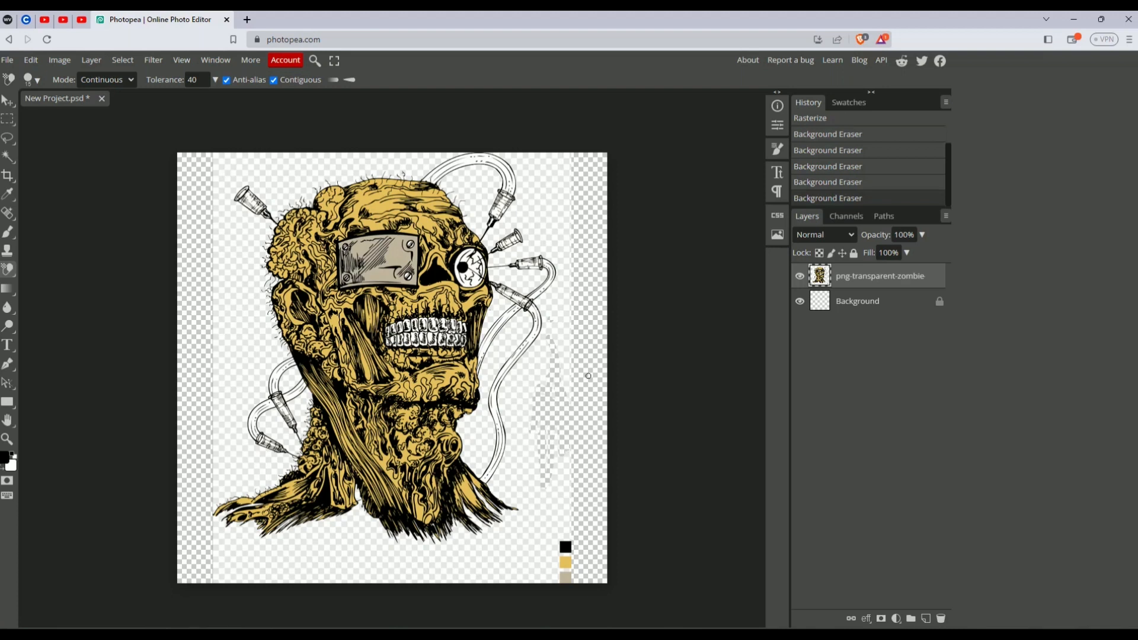
{"action": "mouse_move", "coordinate": [188, 328]}
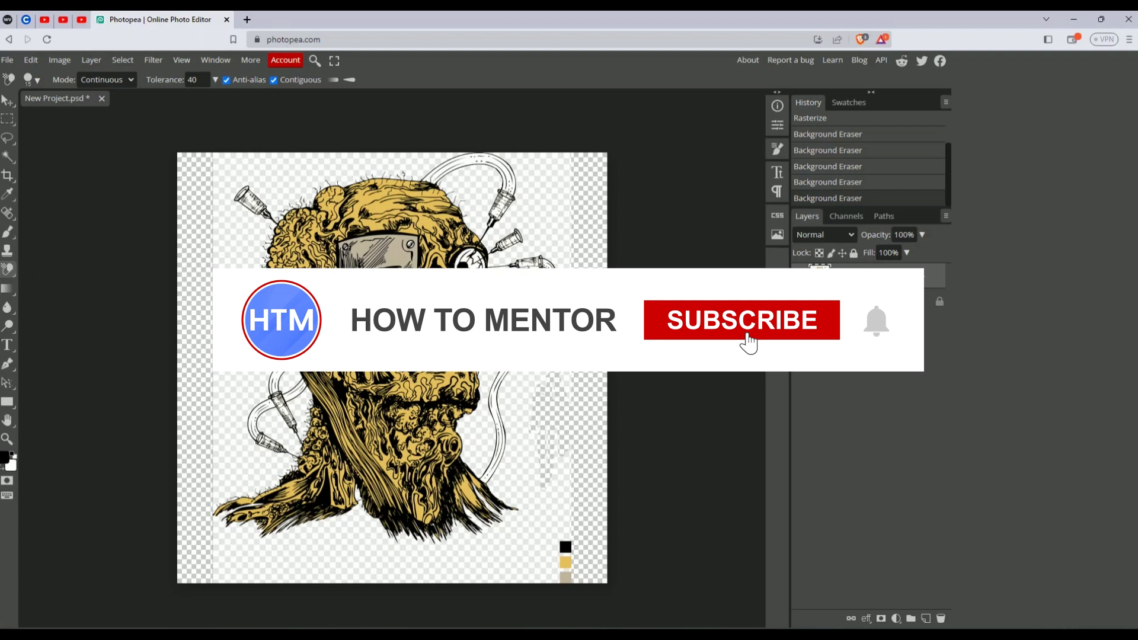
{"action": "left_click", "coordinate": [740, 320]}
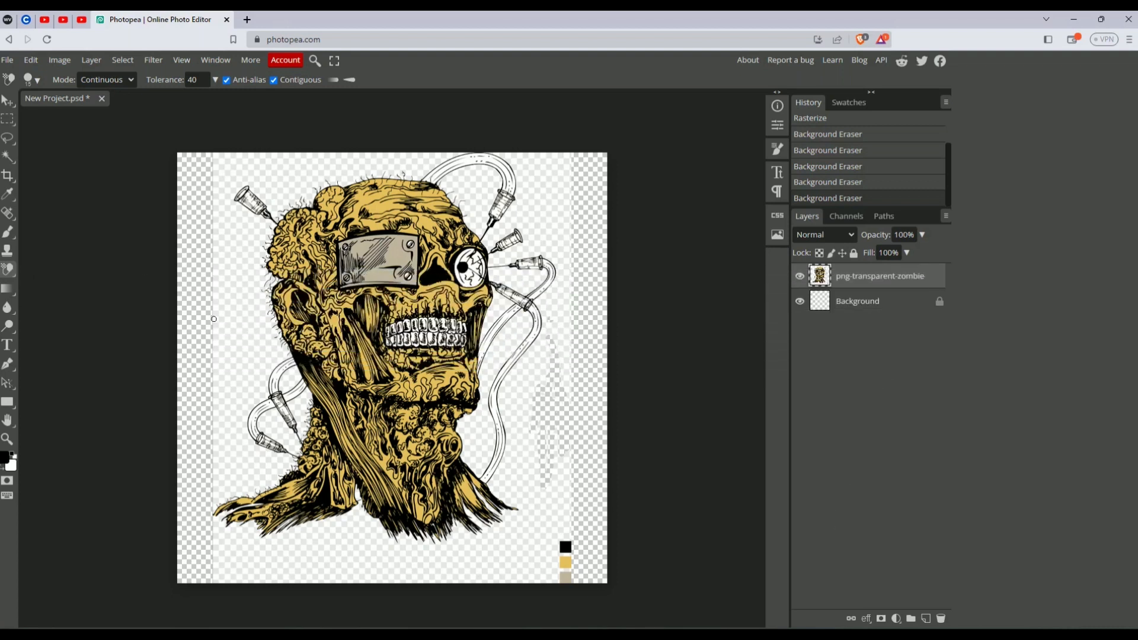
Step: Erase the leftover white patch between the tube and neck with the Magic Eraser
{"action": "left_click", "coordinate": [10, 269]}
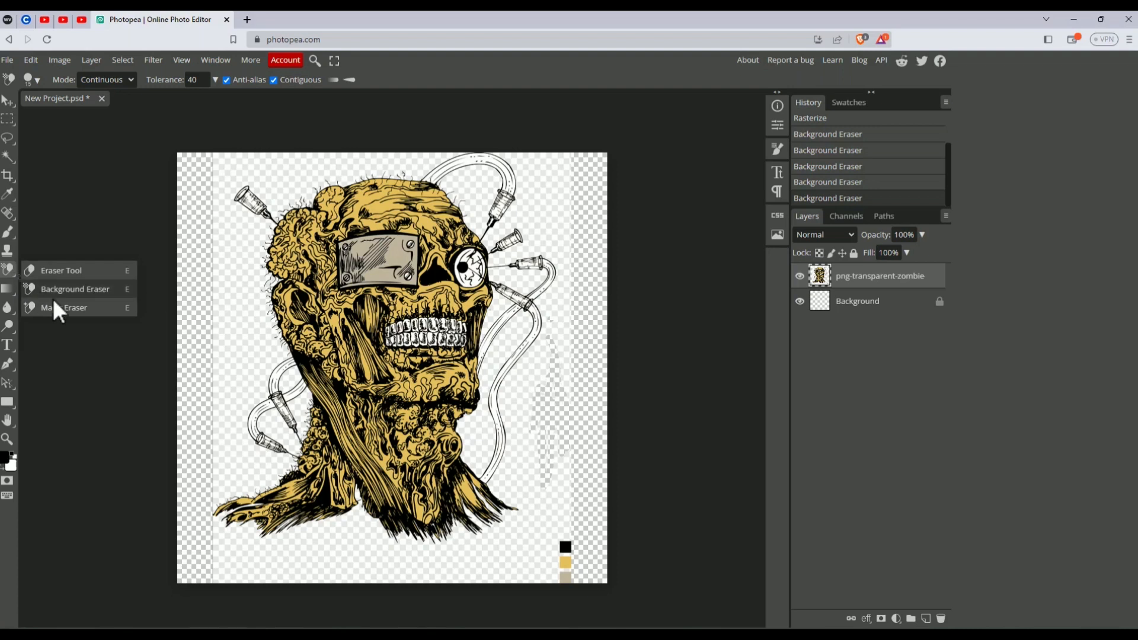
{"action": "left_click", "coordinate": [75, 307]}
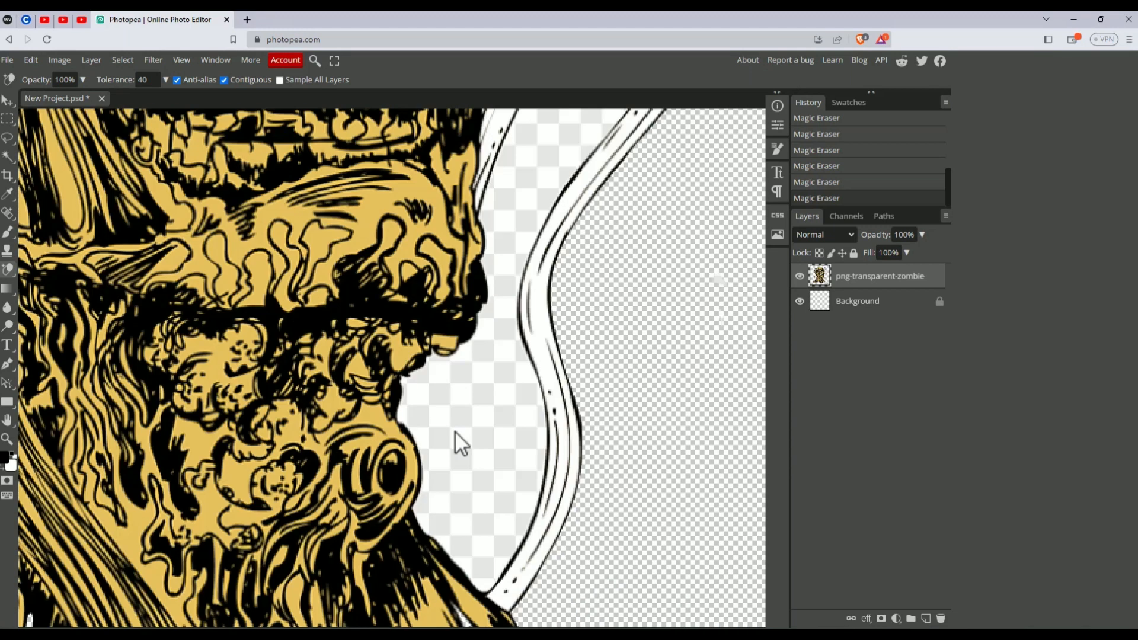
{"action": "scroll", "scroll_direction": "down", "scroll_amount": 3}
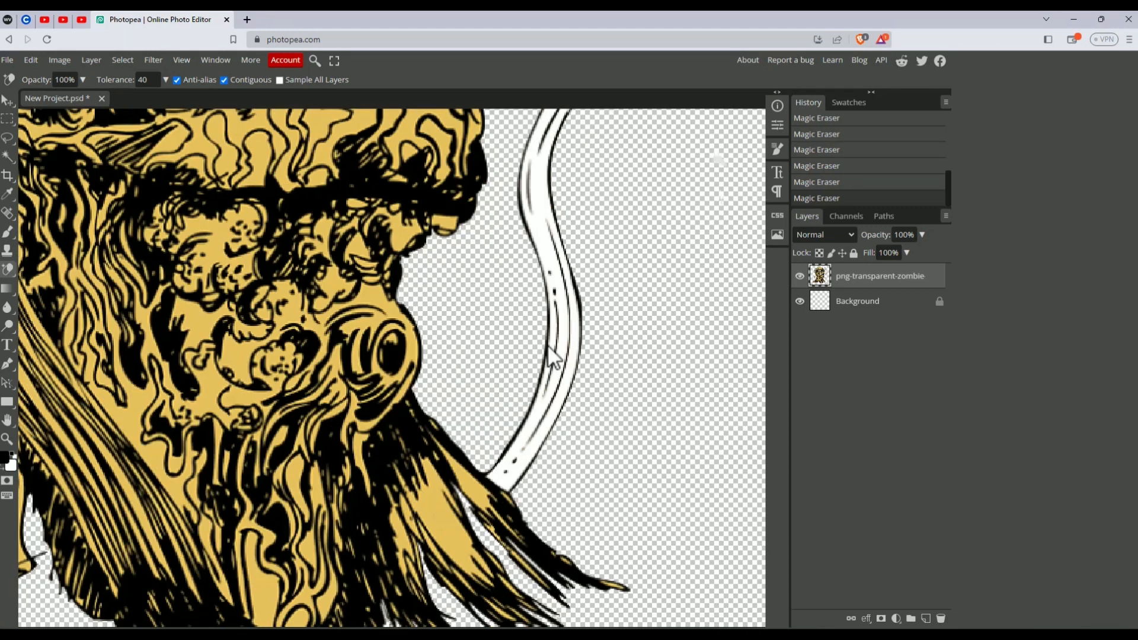
{"action": "scroll", "scroll_direction": "down", "scroll_amount": 3}
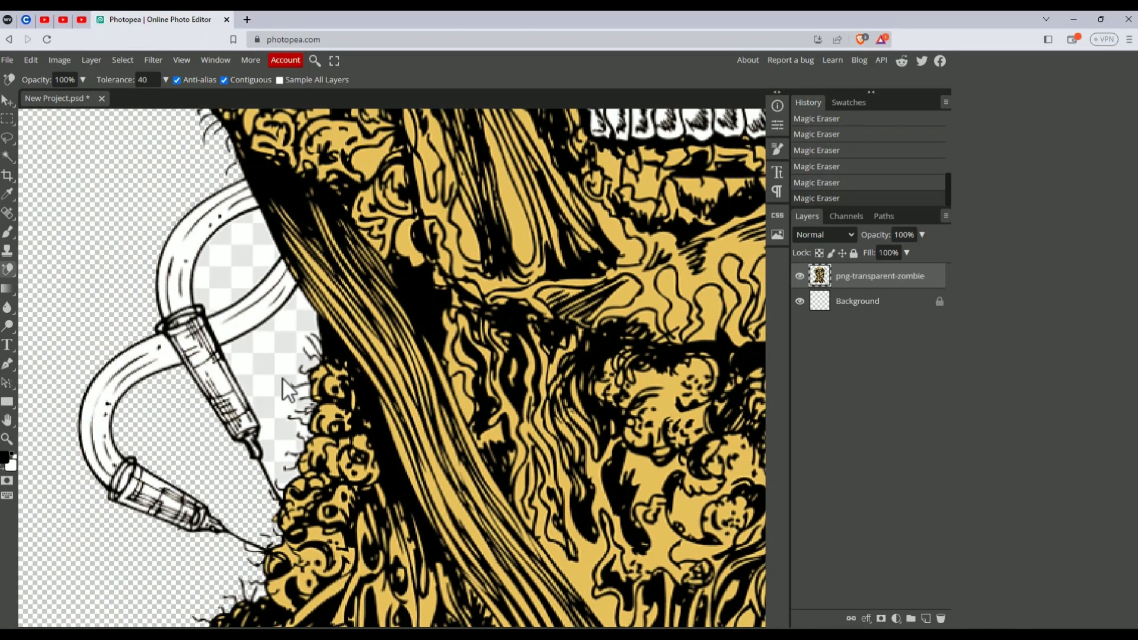
{"action": "left_click", "coordinate": [283, 389]}
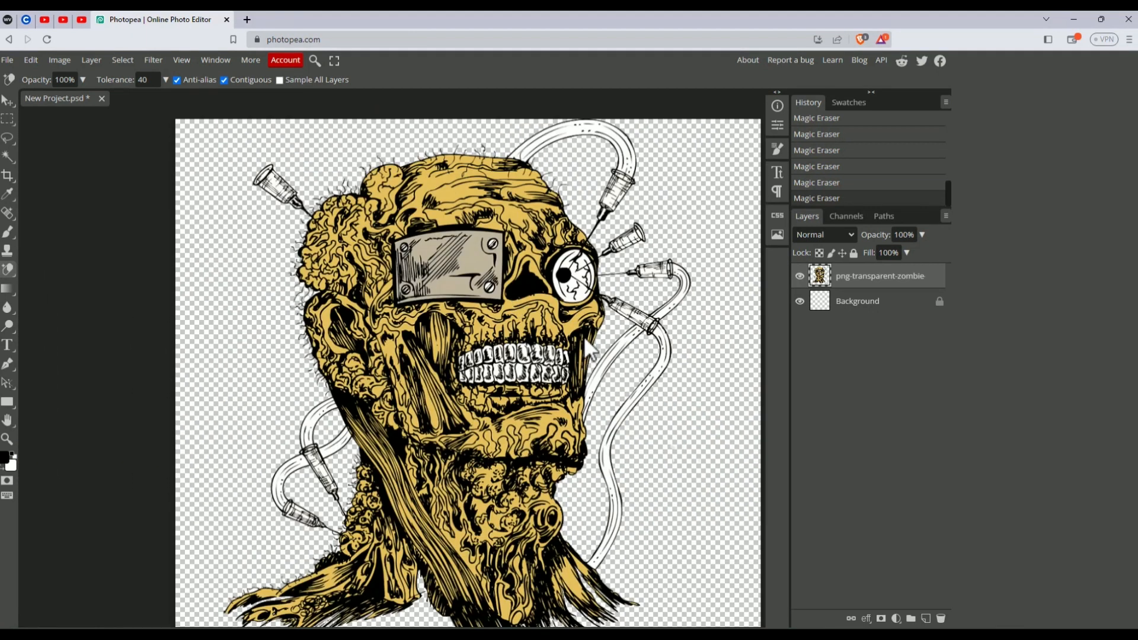
Step: Start a PNG web export of the artwork and begin editing the exported file's name
{"action": "scroll", "scroll_direction": "down", "scroll_amount": 3}
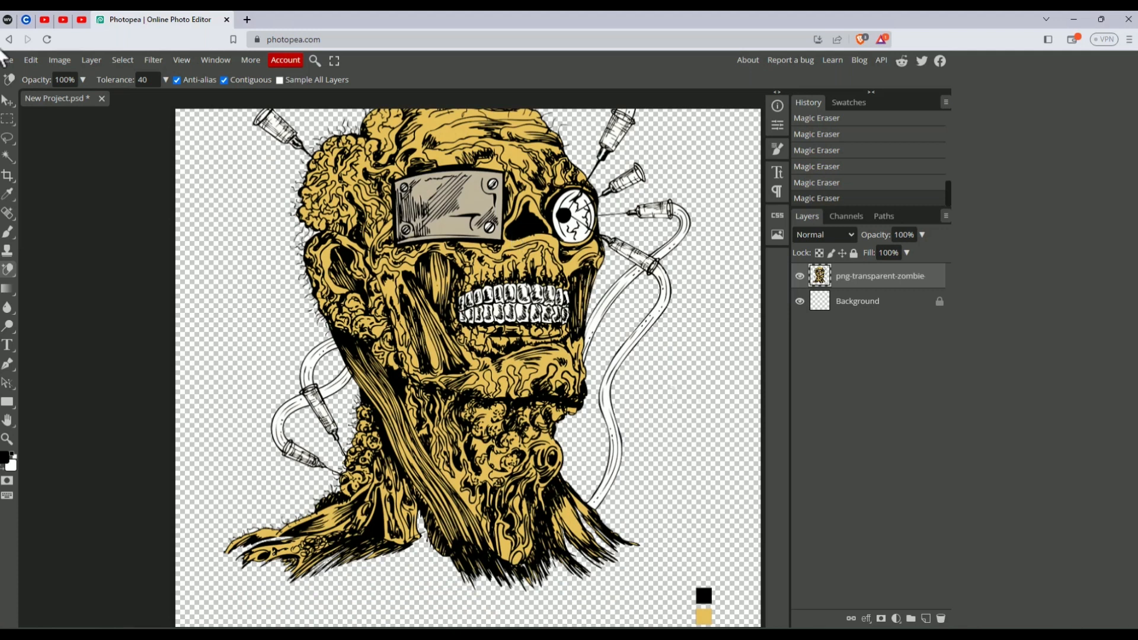
{"action": "left_click", "coordinate": [7, 60]}
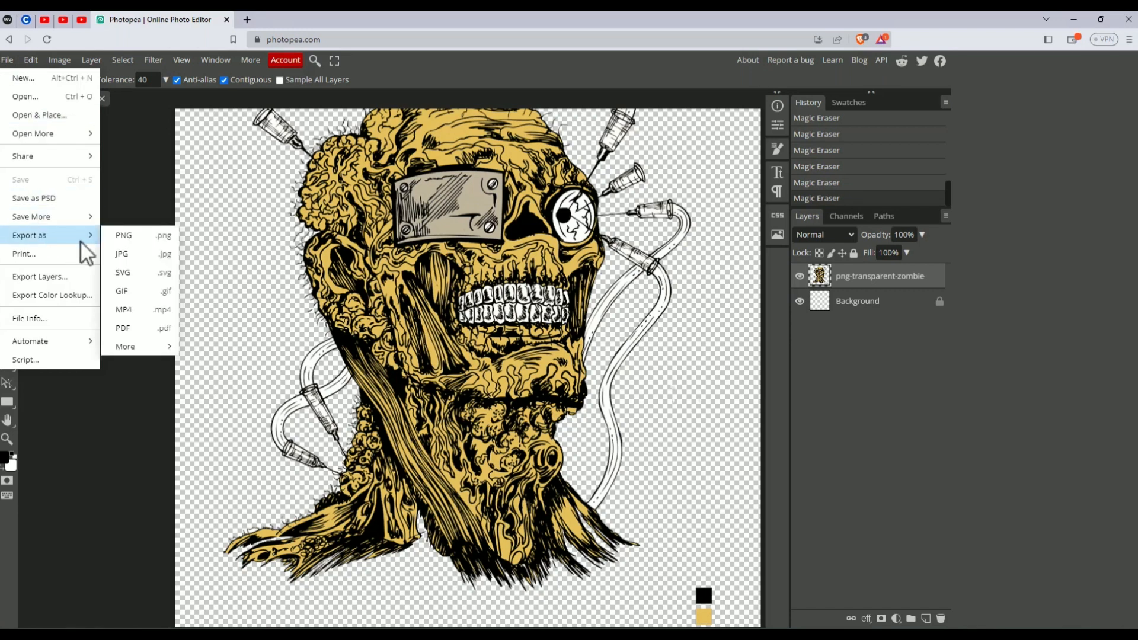
{"action": "mouse_move", "coordinate": [137, 235]}
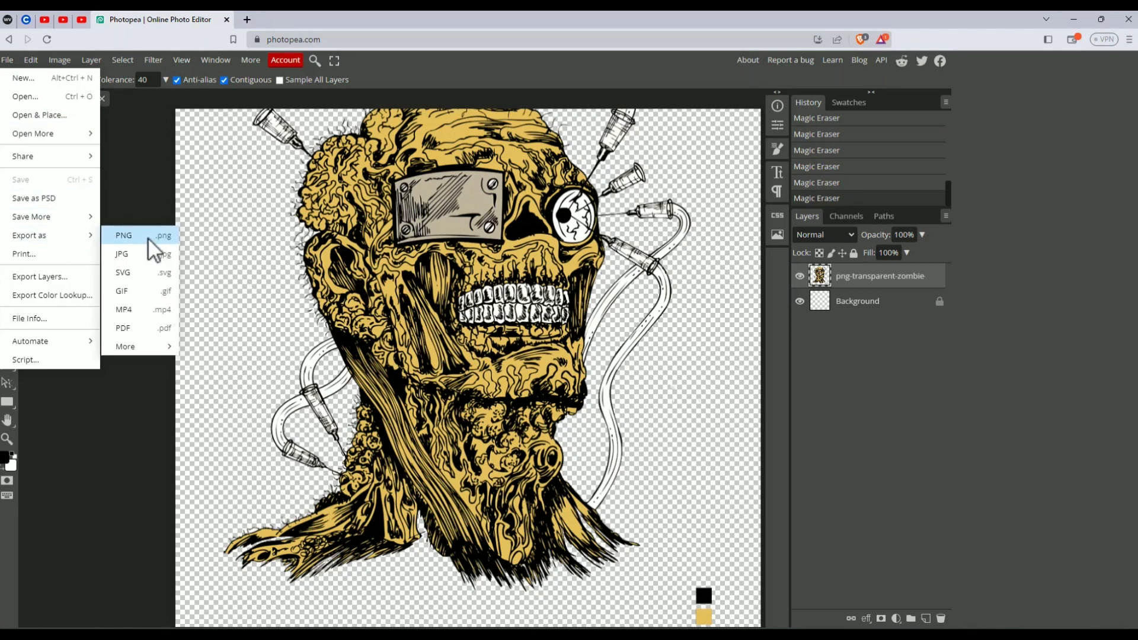
{"action": "left_click", "coordinate": [122, 235]}
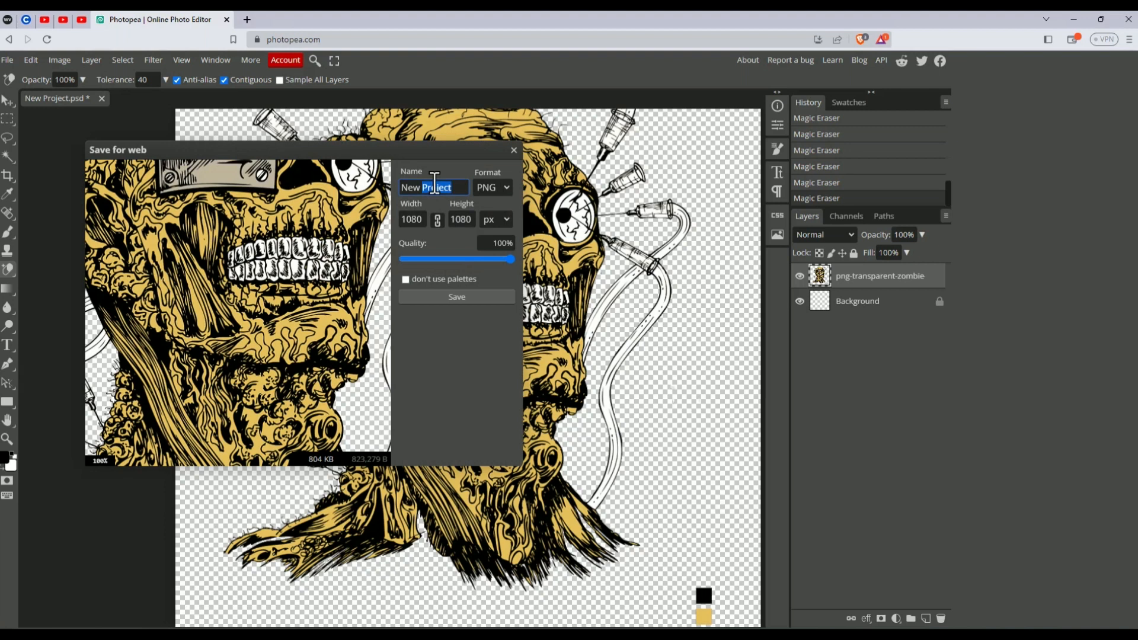
{"action": "left_click", "coordinate": [513, 151]}
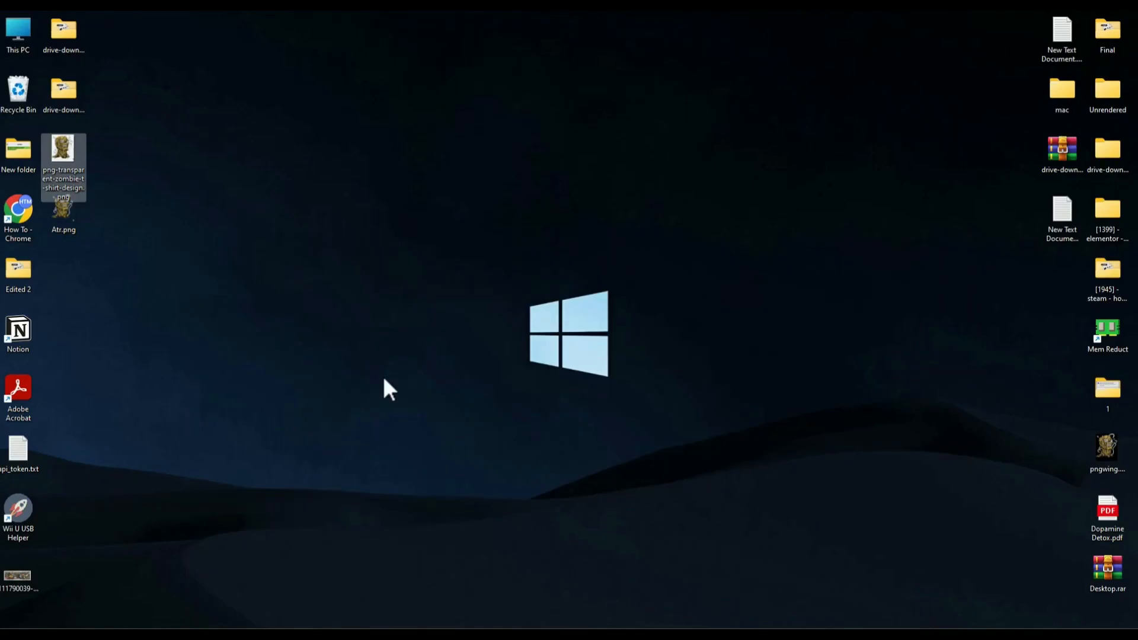
{"action": "double_click", "coordinate": [63, 215]}
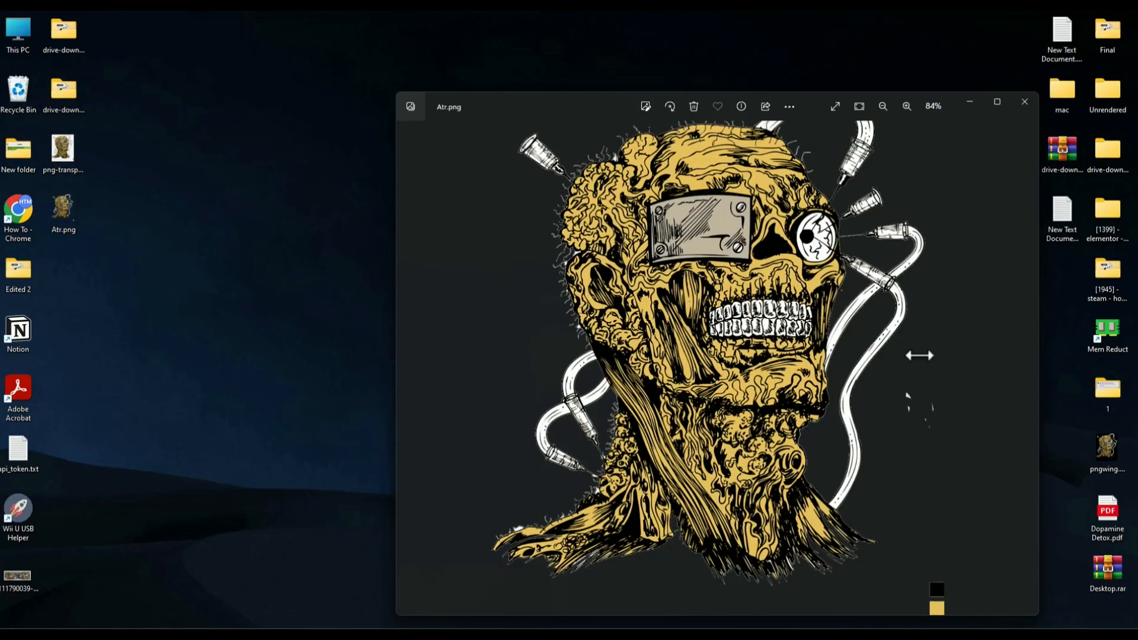
{"action": "mouse_move", "coordinate": [958, 371]}
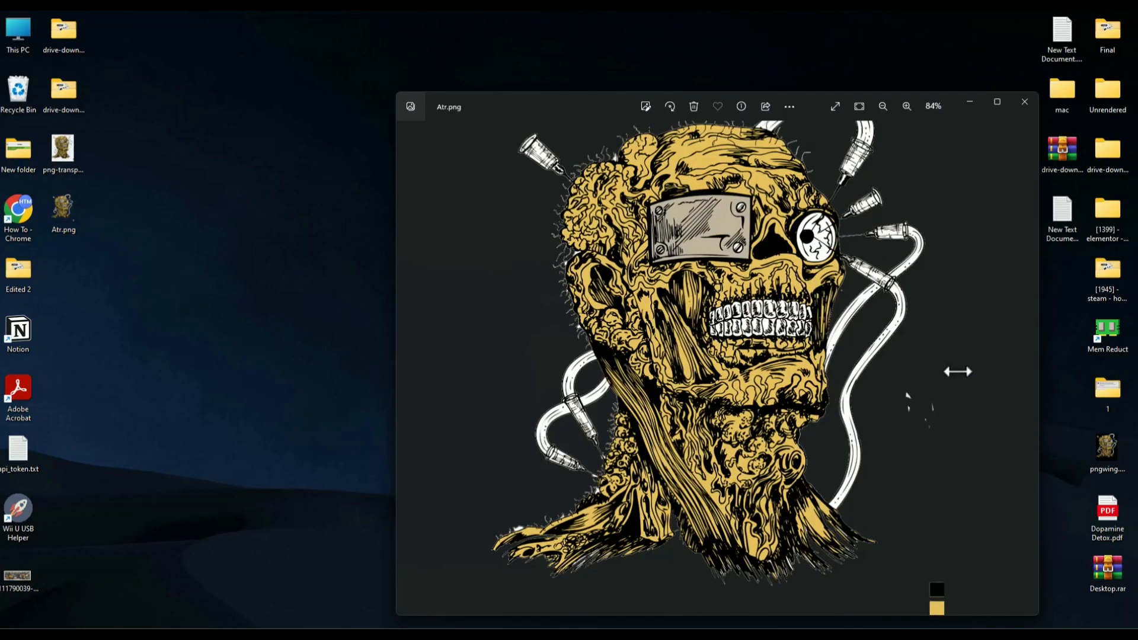
{"action": "left_click", "coordinate": [1025, 102]}
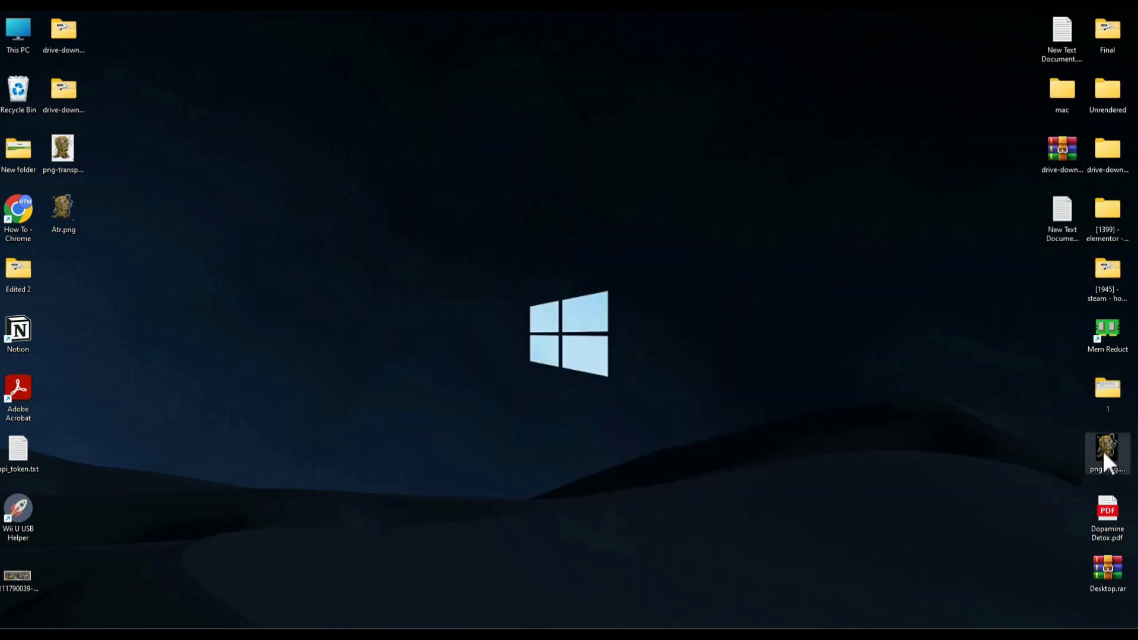
{"action": "double_click", "coordinate": [1108, 451]}
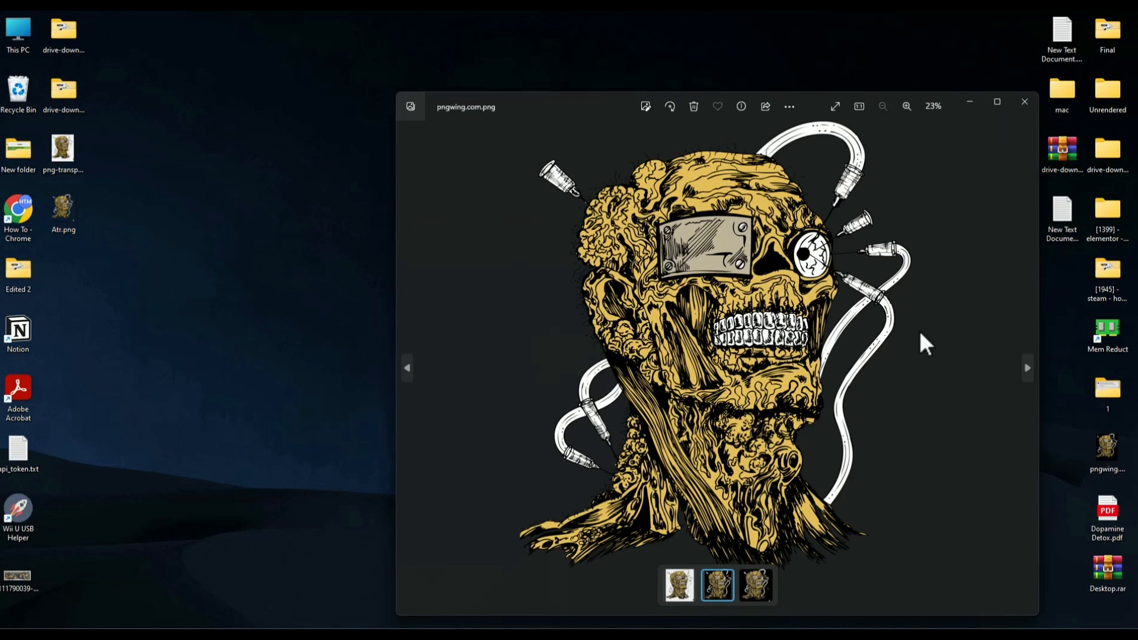
{"action": "left_click", "coordinate": [1024, 105]}
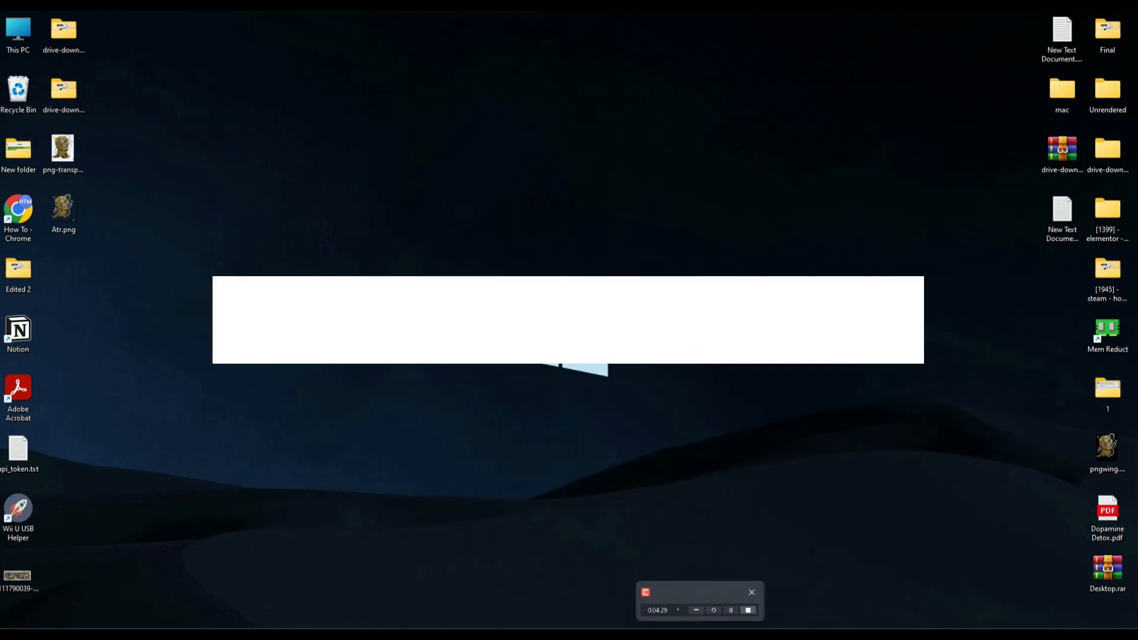